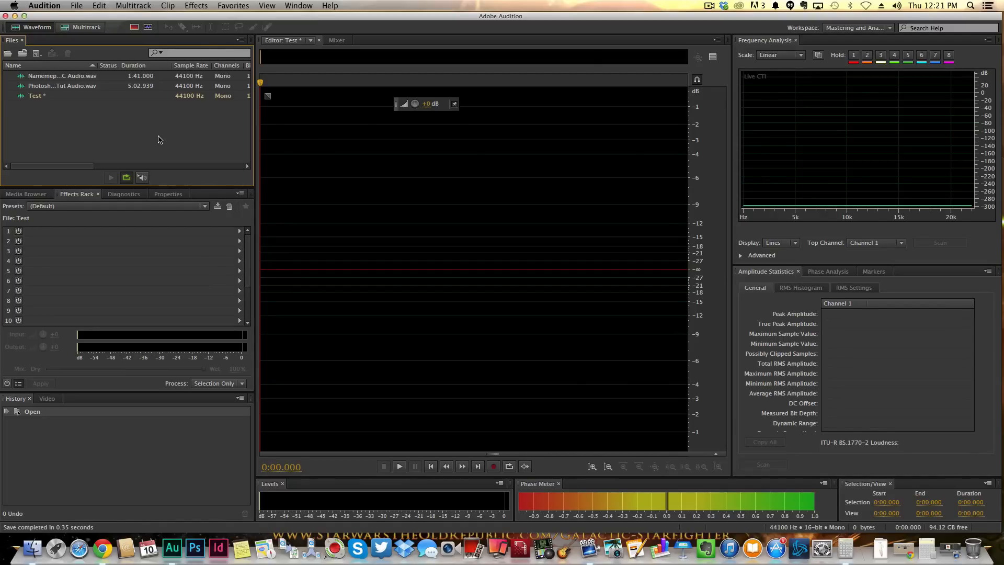
mouse_move(125, 148)
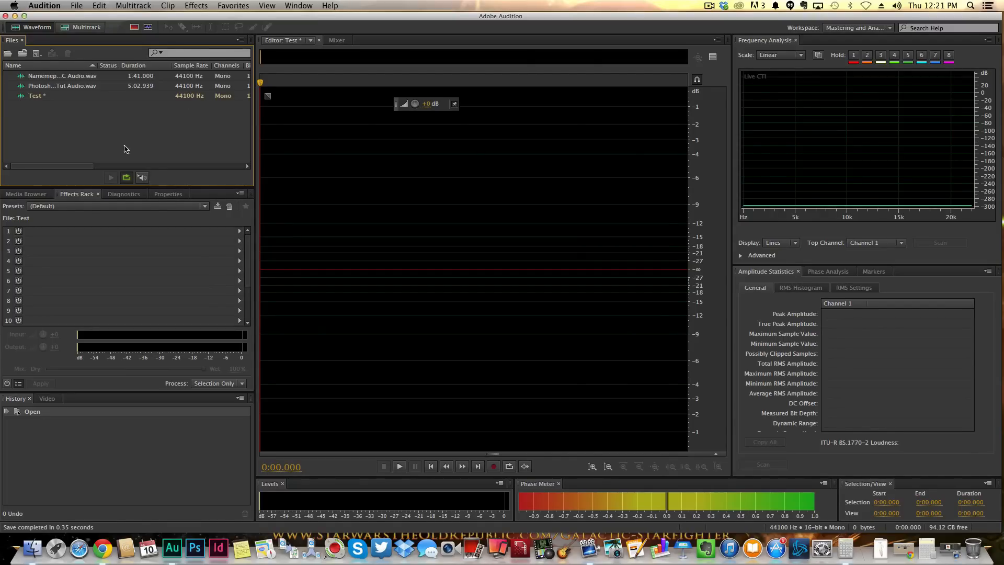
mouse_move(144, 115)
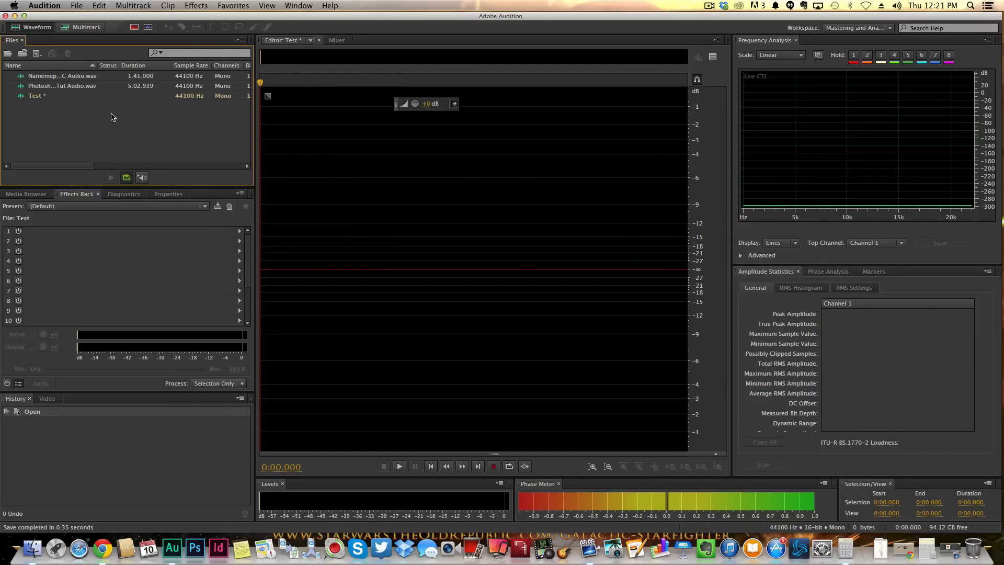
Reach the Audio Hardware preferences from the Audition menu, showing Scarlett 2i2 USB input and Built-in Output
left_click(44, 5)
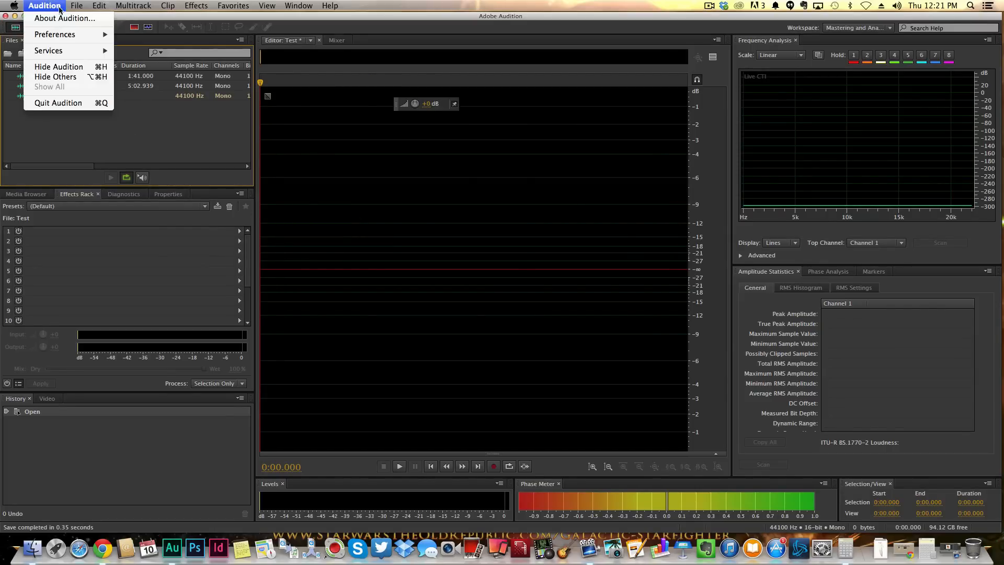
mouse_move(64, 18)
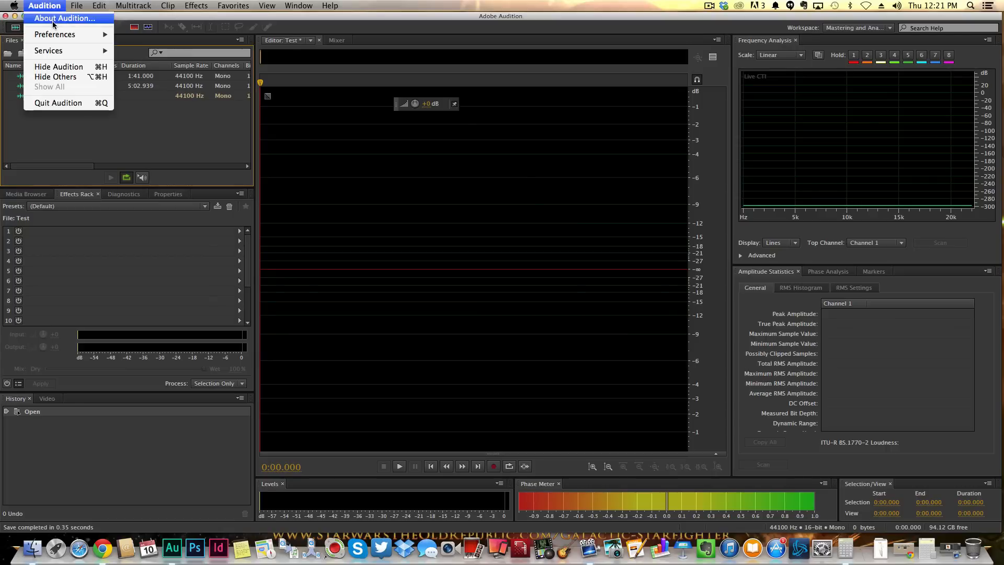
mouse_move(56, 33)
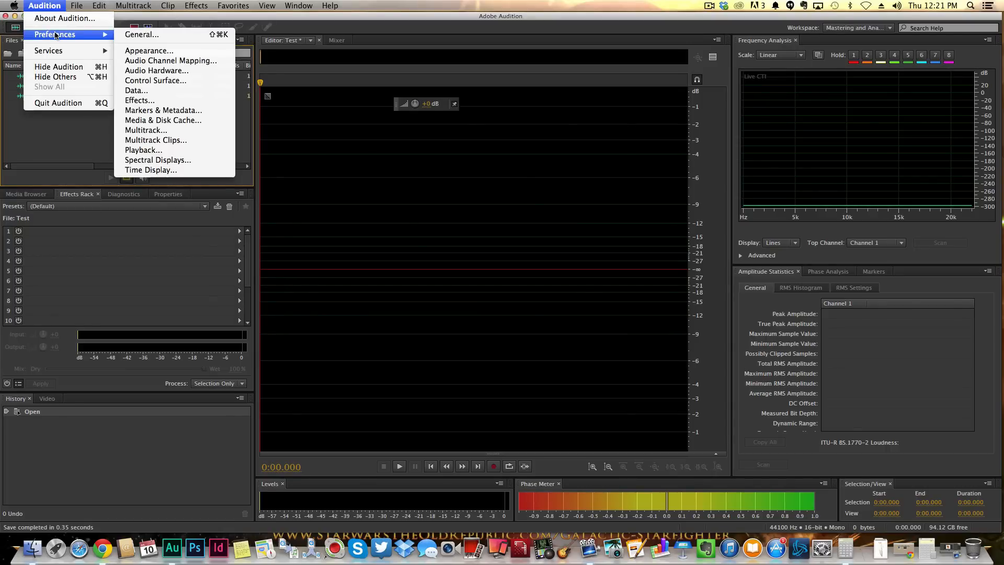
left_click(98, 6)
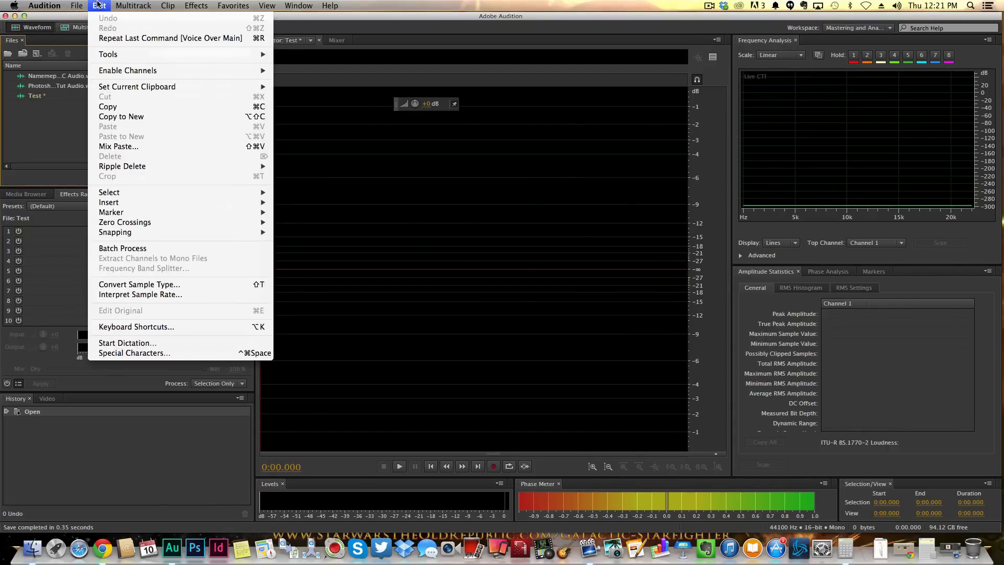
mouse_move(136, 326)
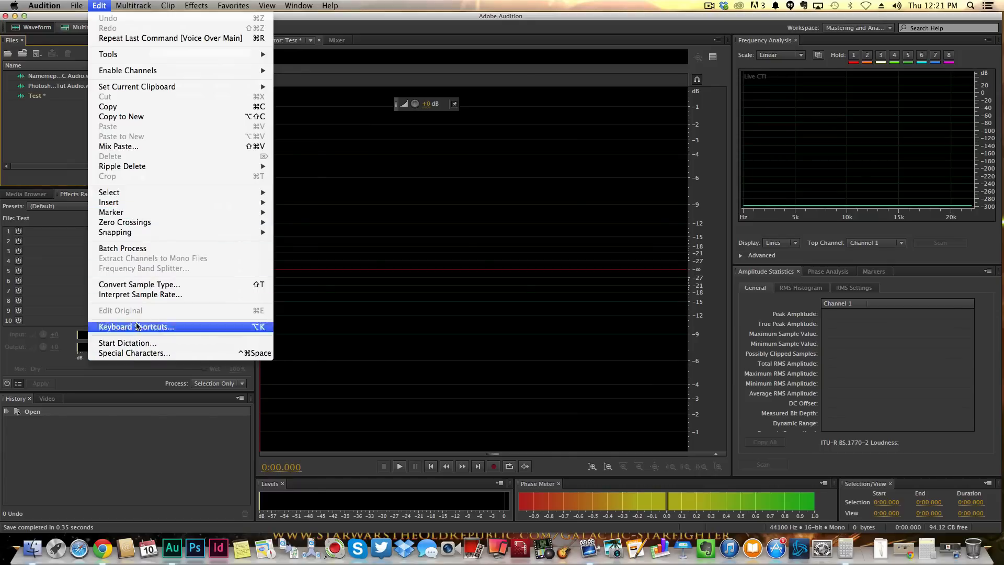
left_click(44, 5)
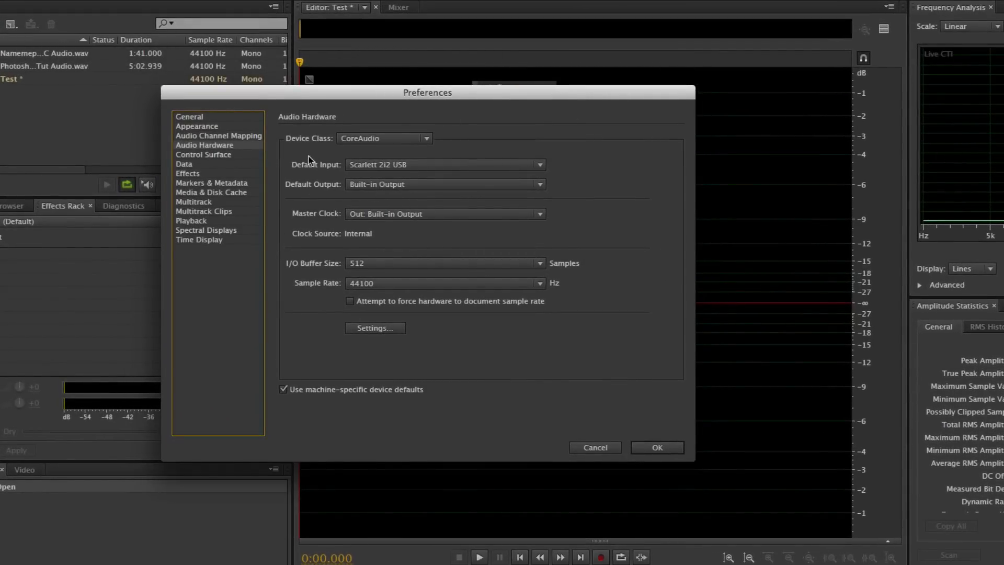
left_click(445, 164)
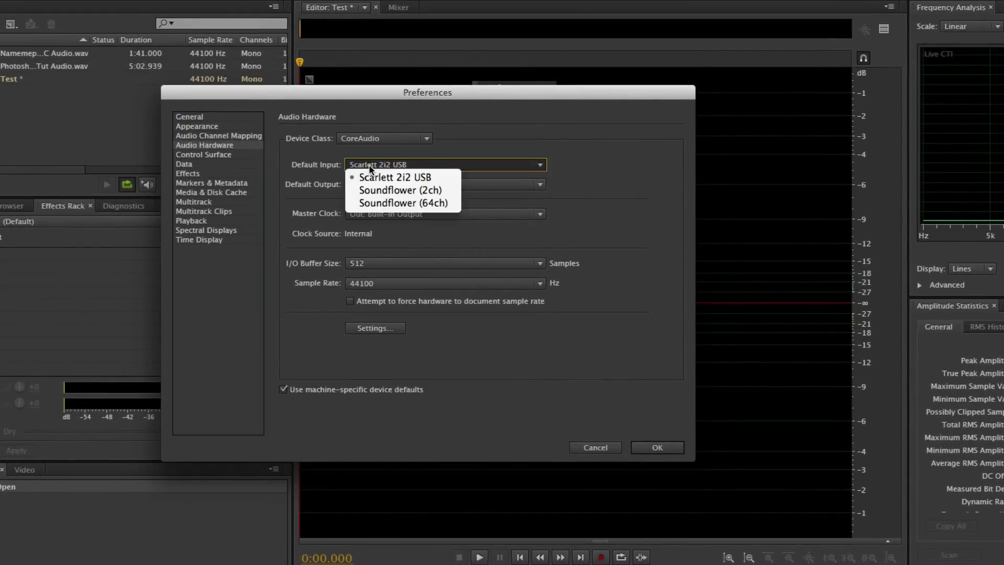
mouse_move(394, 178)
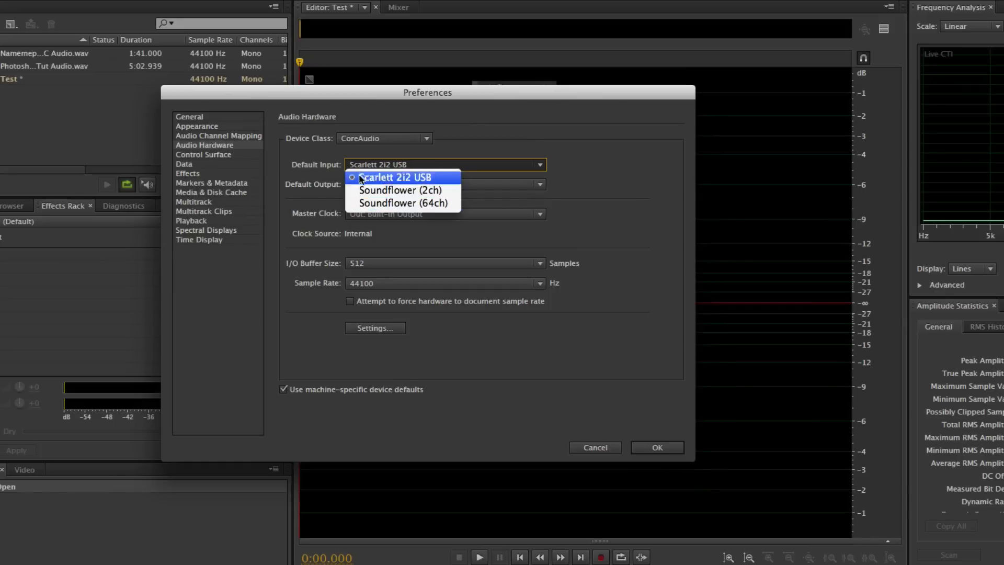
mouse_move(333, 171)
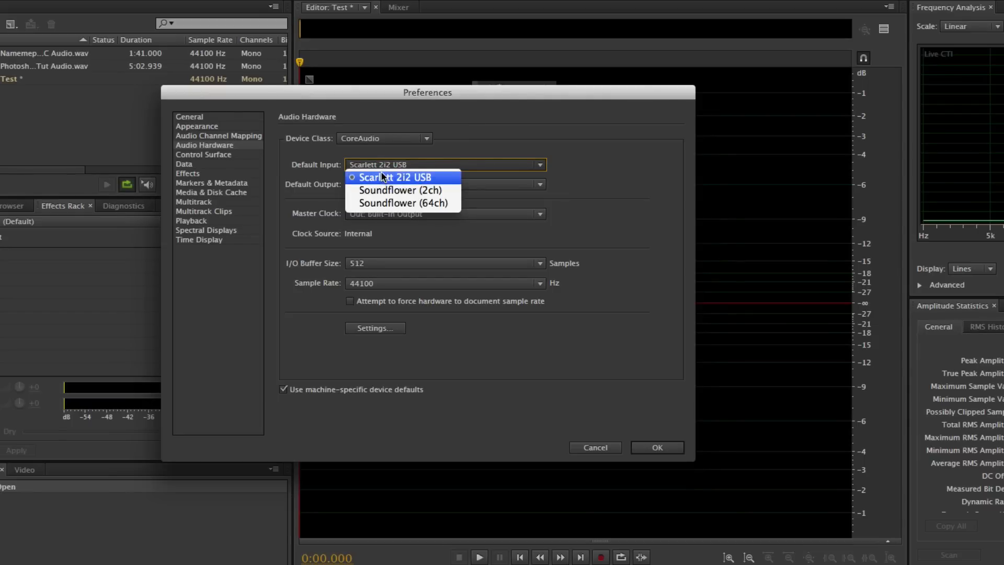
left_click(394, 177)
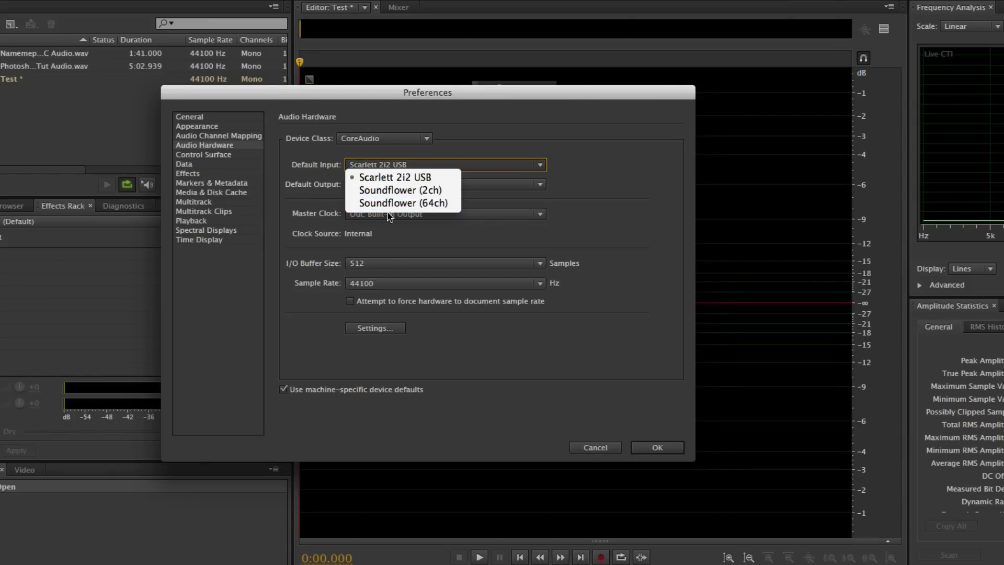
left_click(395, 178)
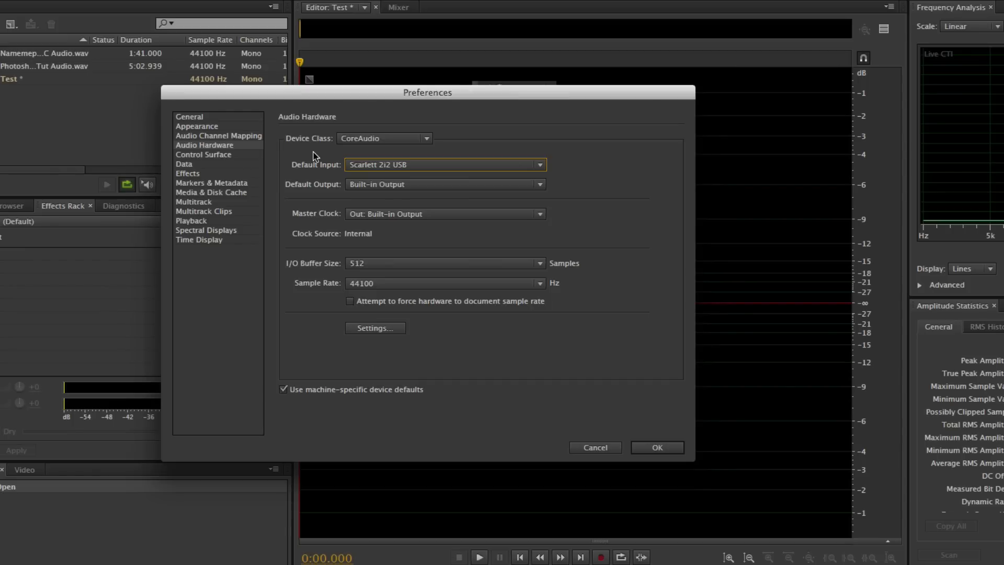
mouse_move(316, 169)
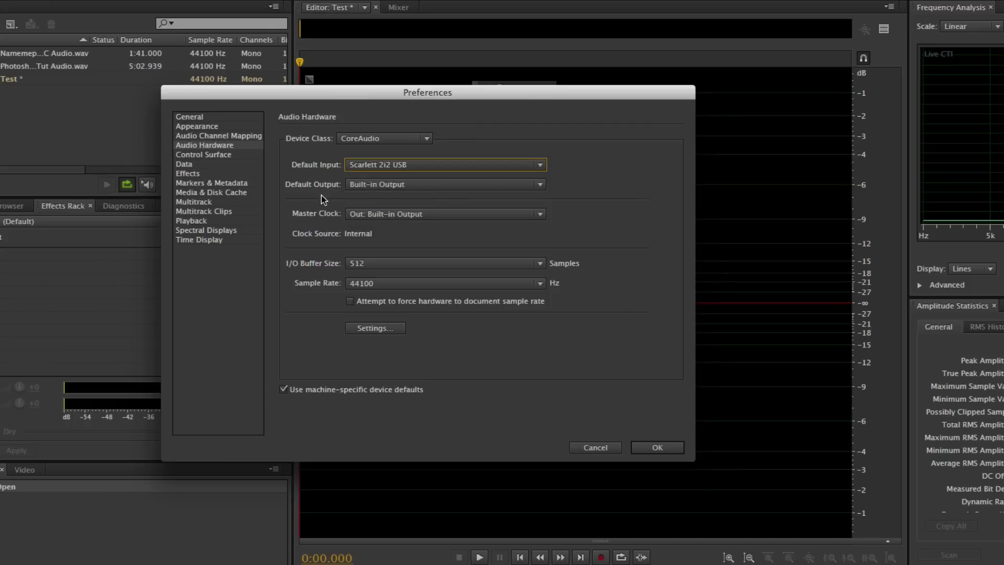
left_click(444, 184)
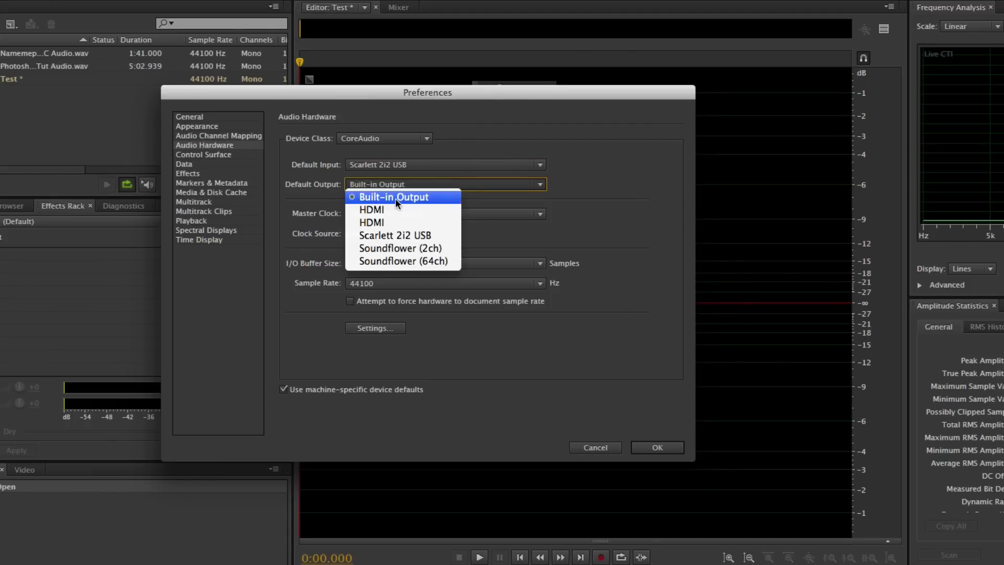
left_click(393, 197)
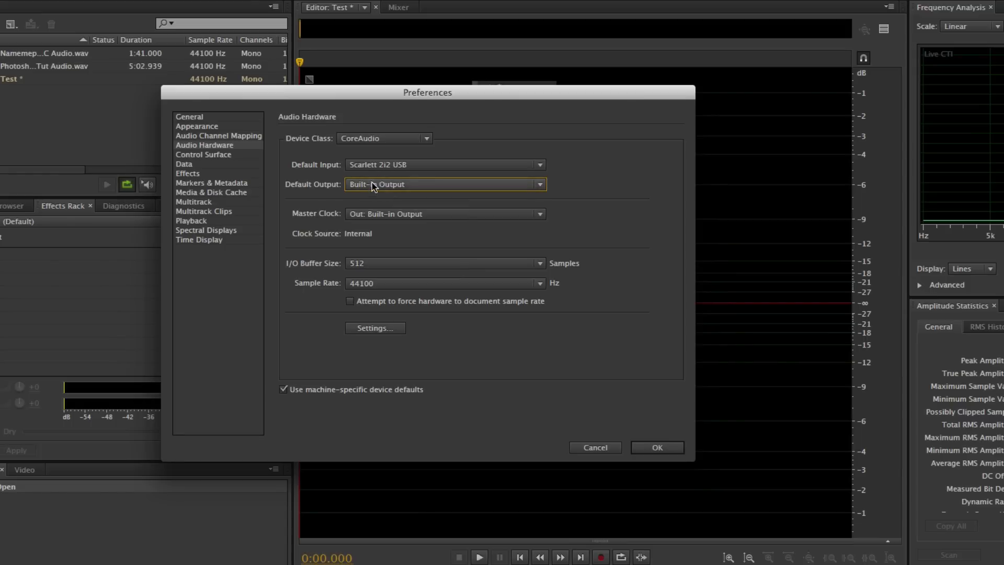
left_click(444, 184)
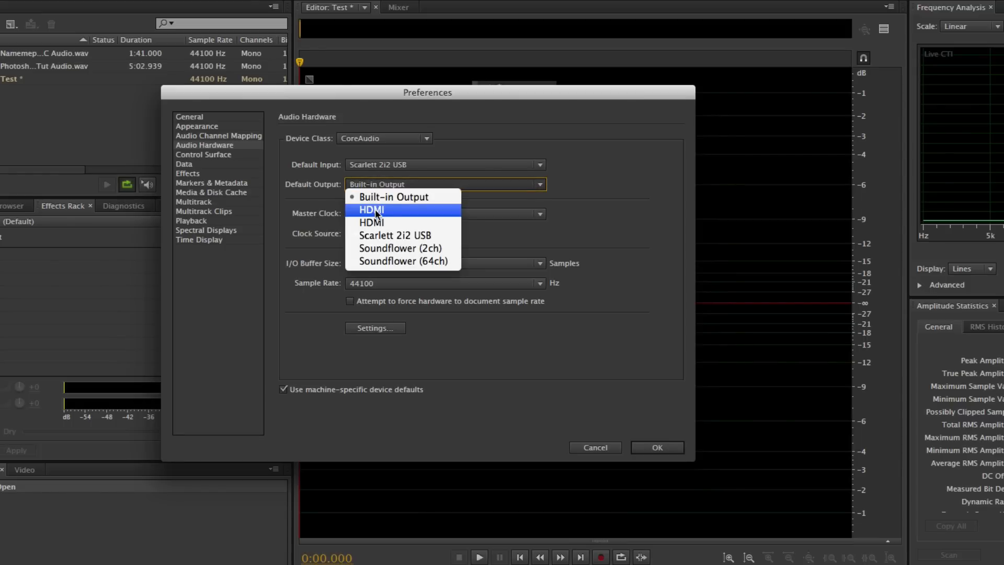
mouse_move(393, 235)
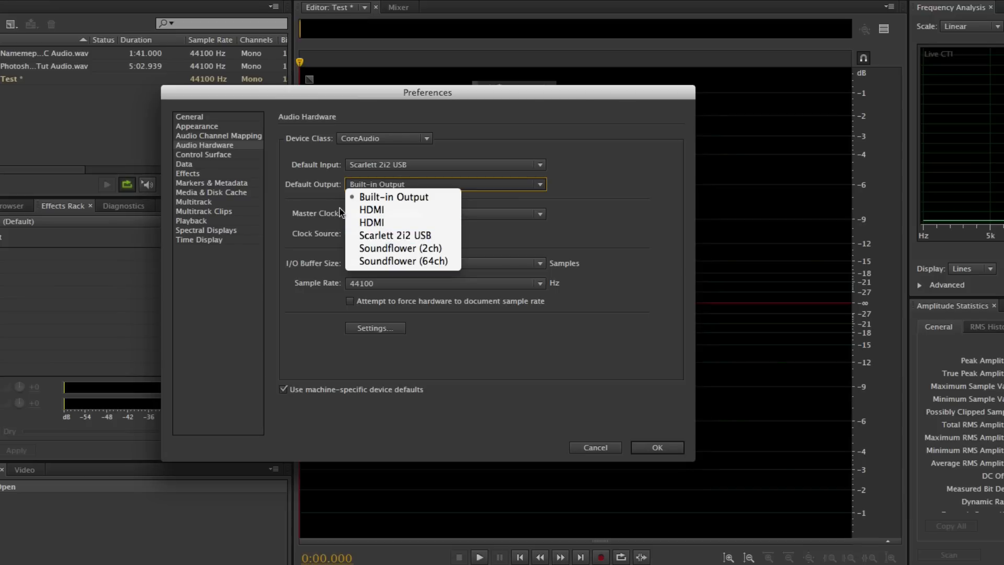
left_click(393, 196)
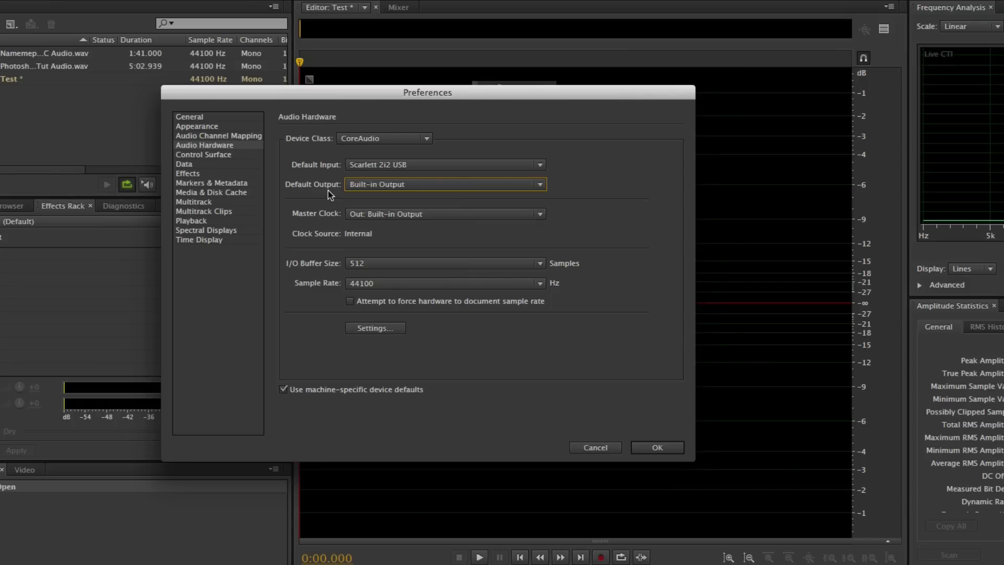
mouse_move(320, 173)
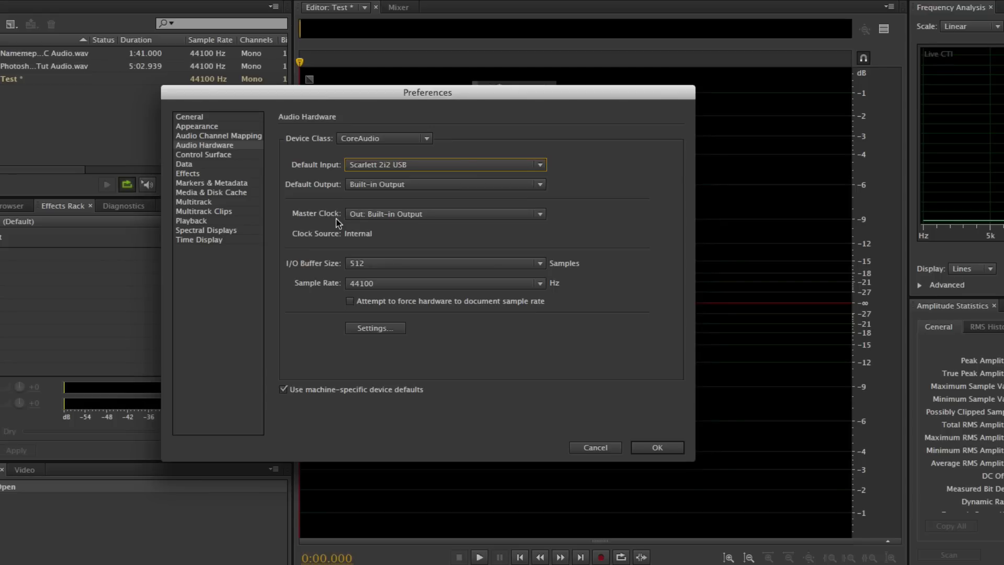
mouse_move(389, 245)
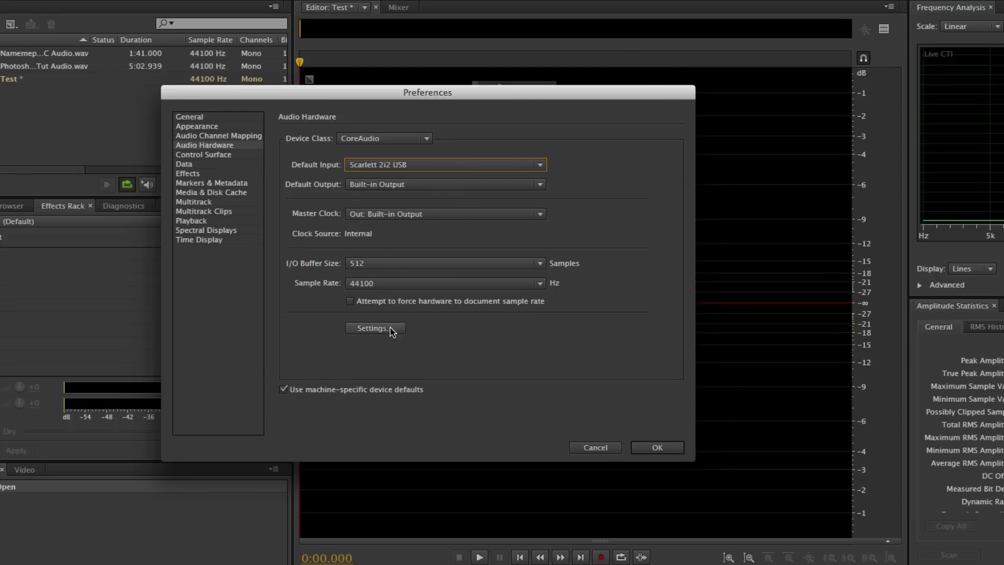
Move the Audio Devices window aside and bring Audition's Audio Hardware preferences forward
left_click(375, 327)
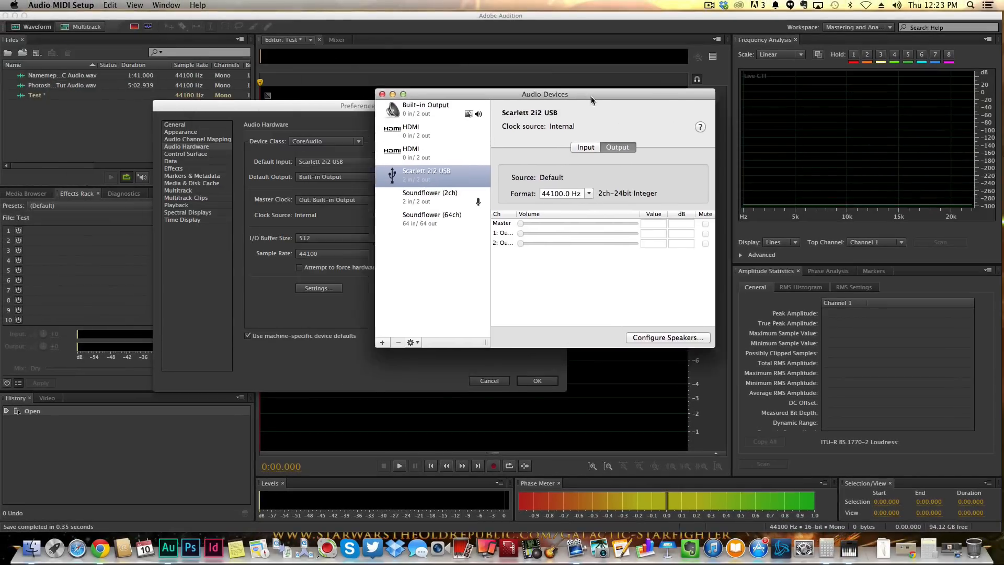
left_click_drag(545, 94, 732, 102)
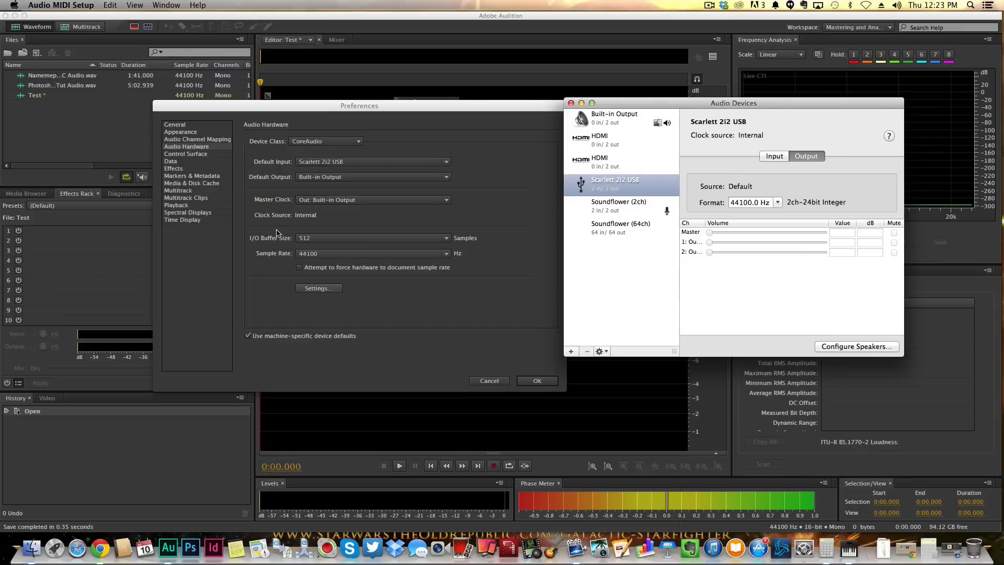
left_click(571, 104)
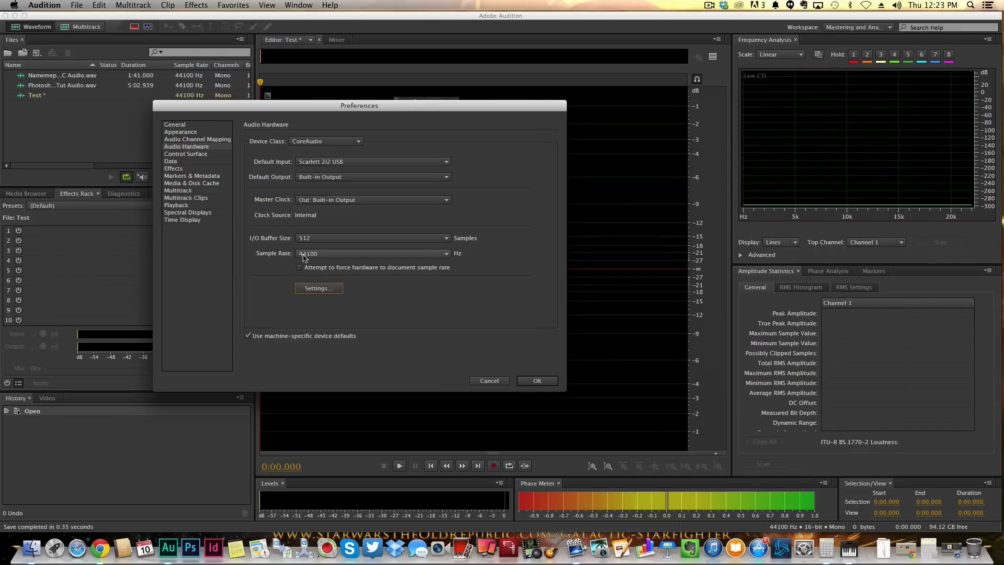
mouse_move(314, 256)
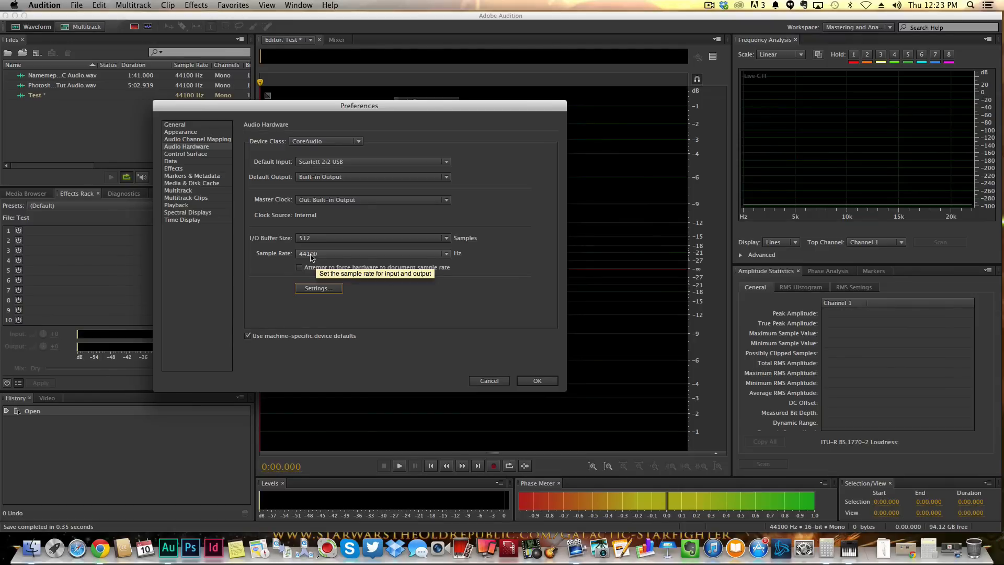
mouse_move(276, 262)
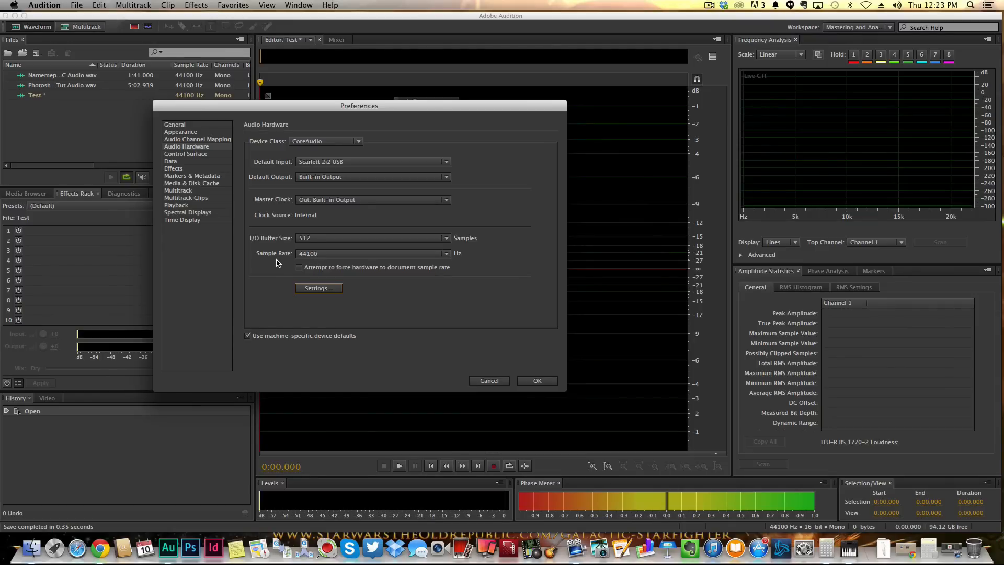
mouse_move(268, 264)
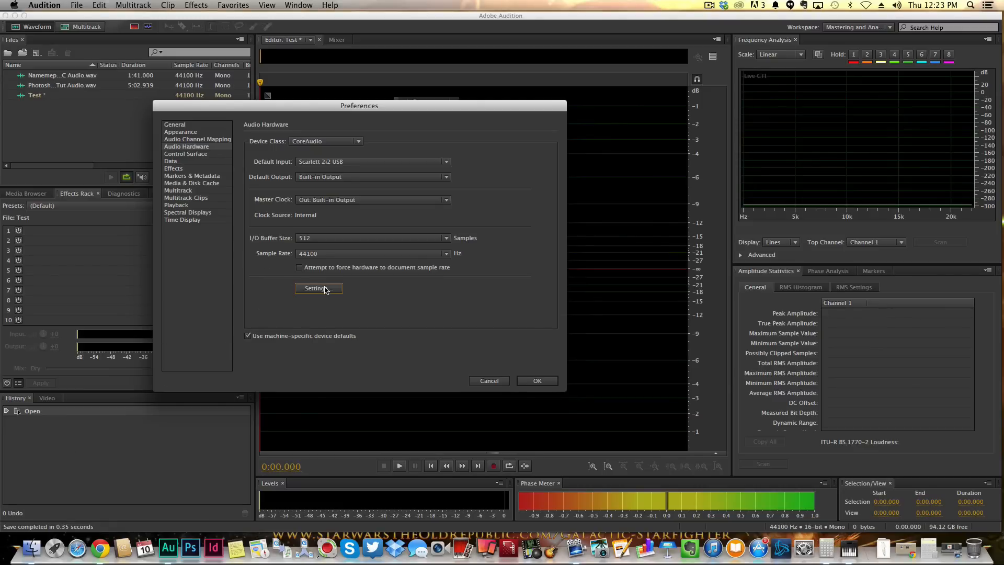
left_click(318, 289)
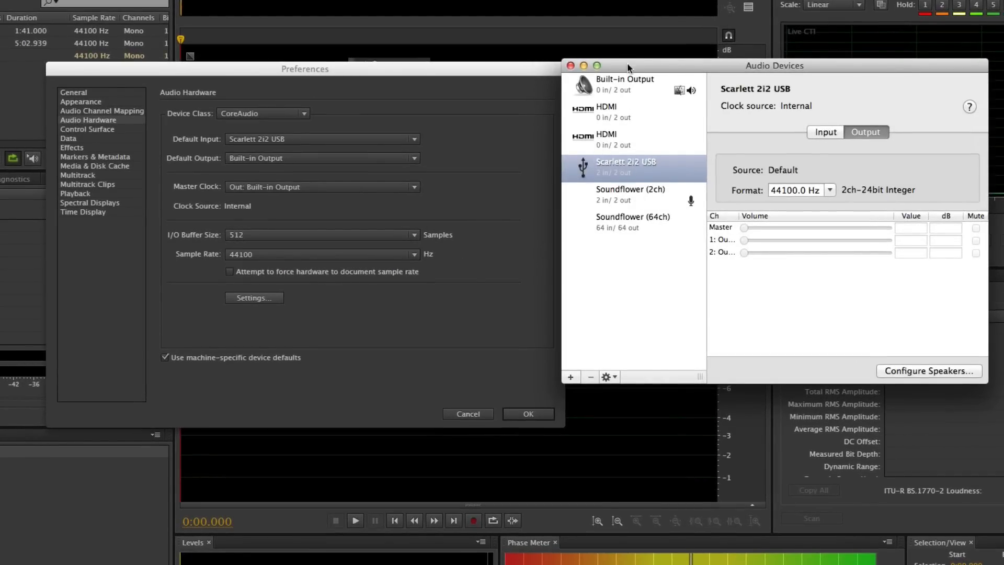
left_click_drag(774, 65, 693, 104)
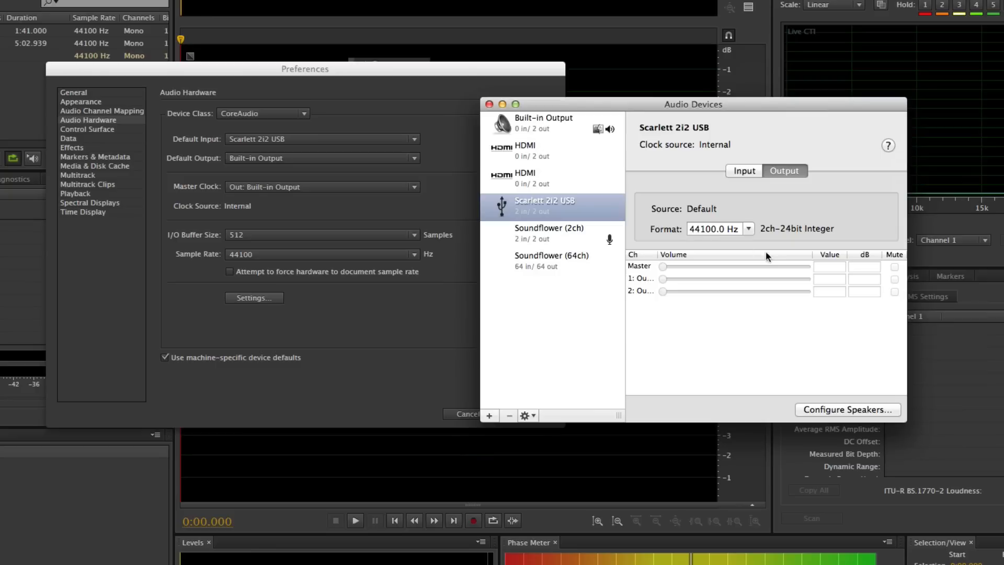
left_click(747, 229)
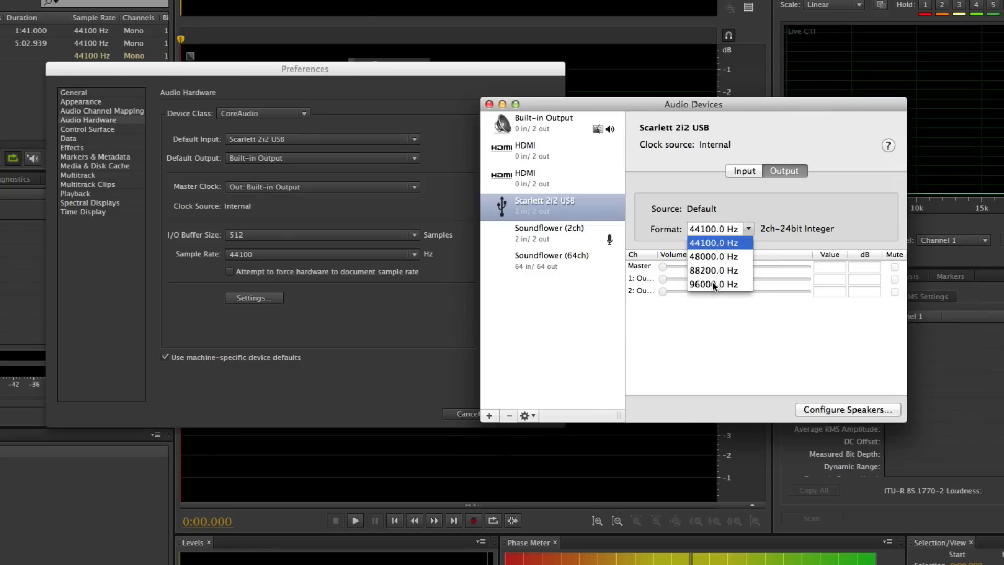
left_click(714, 242)
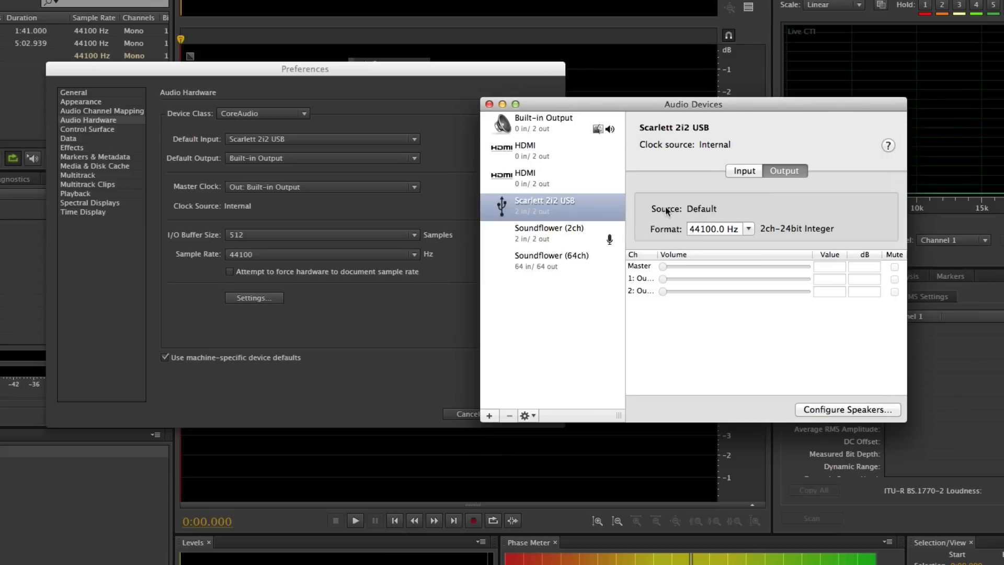
mouse_move(318, 236)
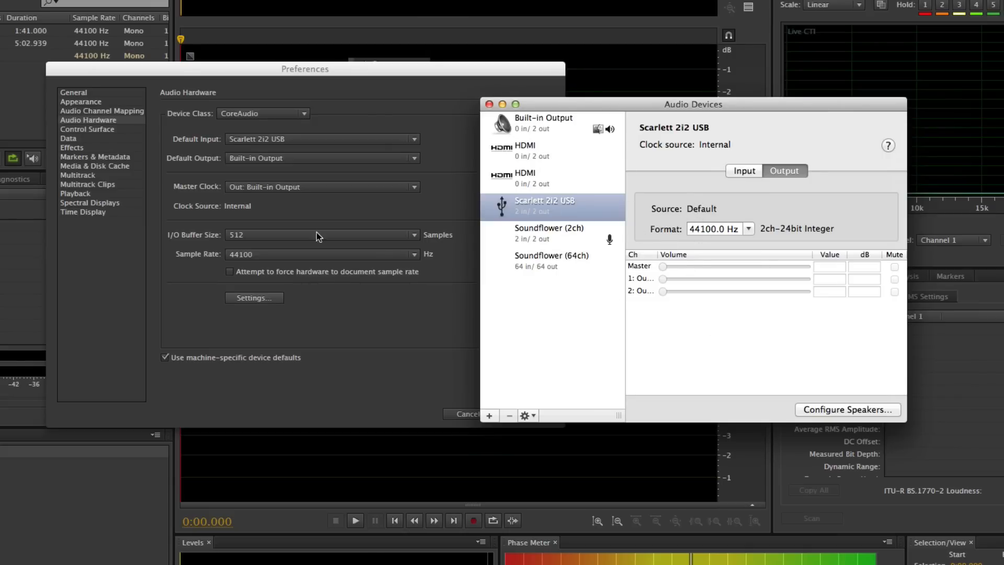
mouse_move(389, 351)
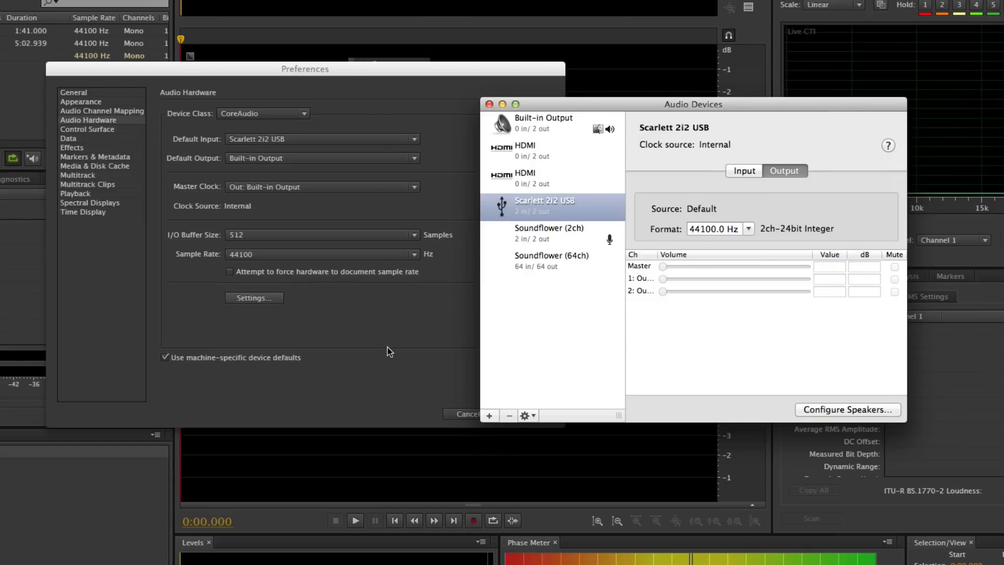
mouse_move(535, 305)
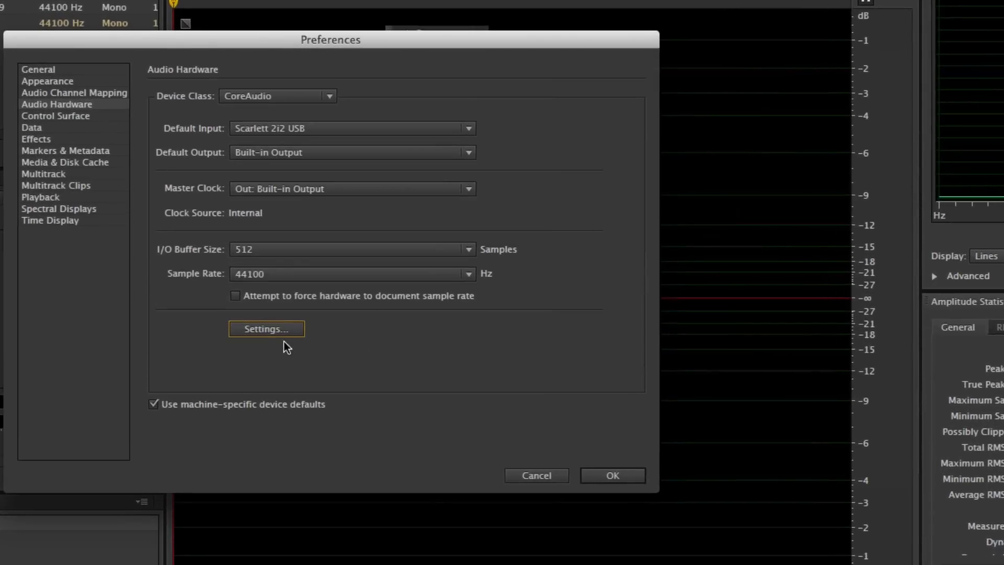
left_click(265, 328)
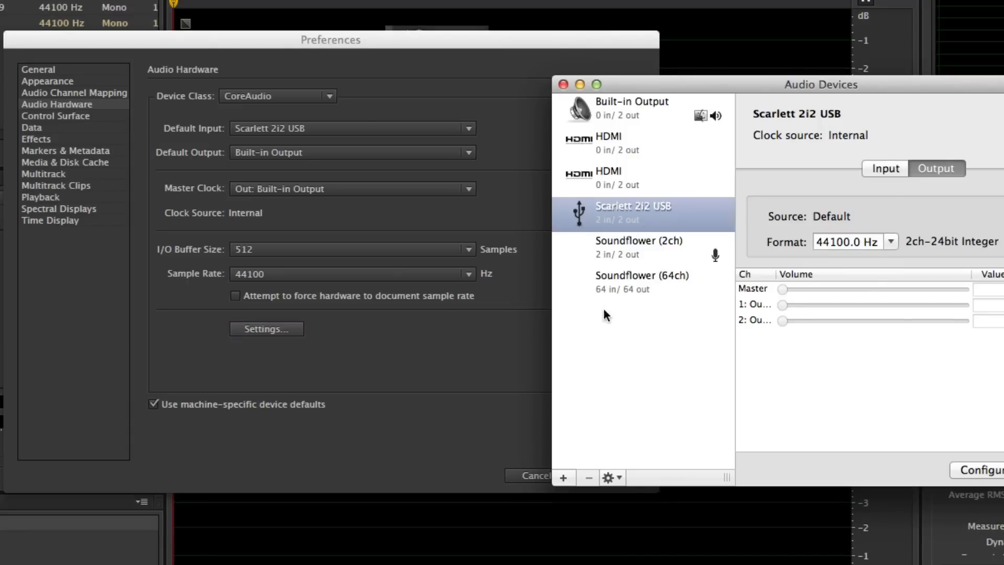
mouse_move(186, 260)
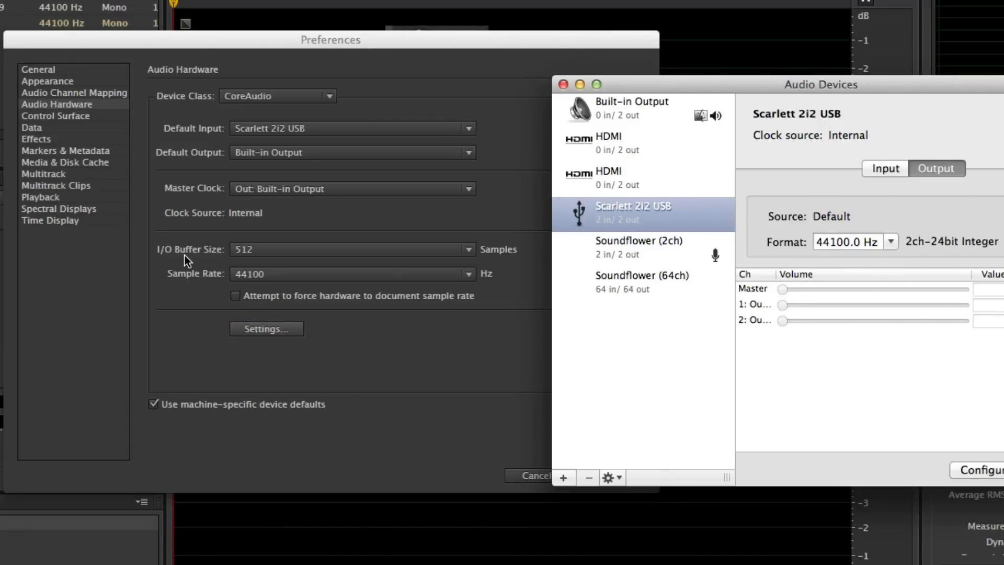
left_click(350, 249)
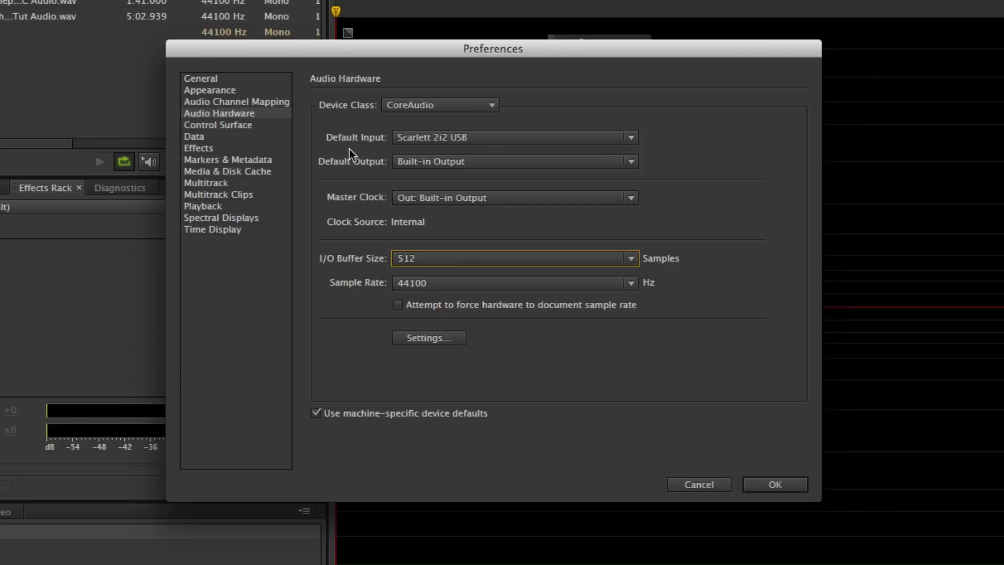
mouse_move(341, 256)
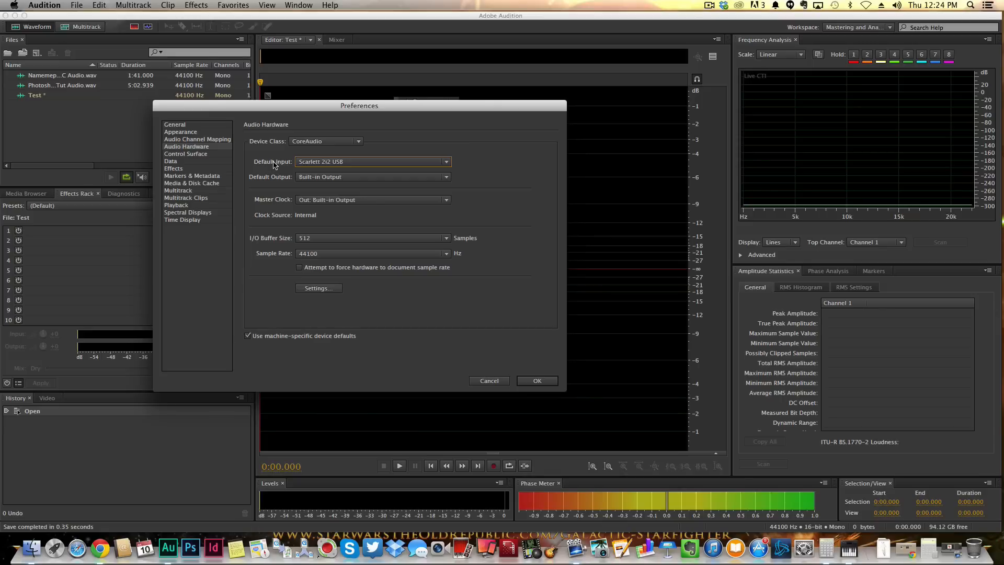
mouse_move(272, 163)
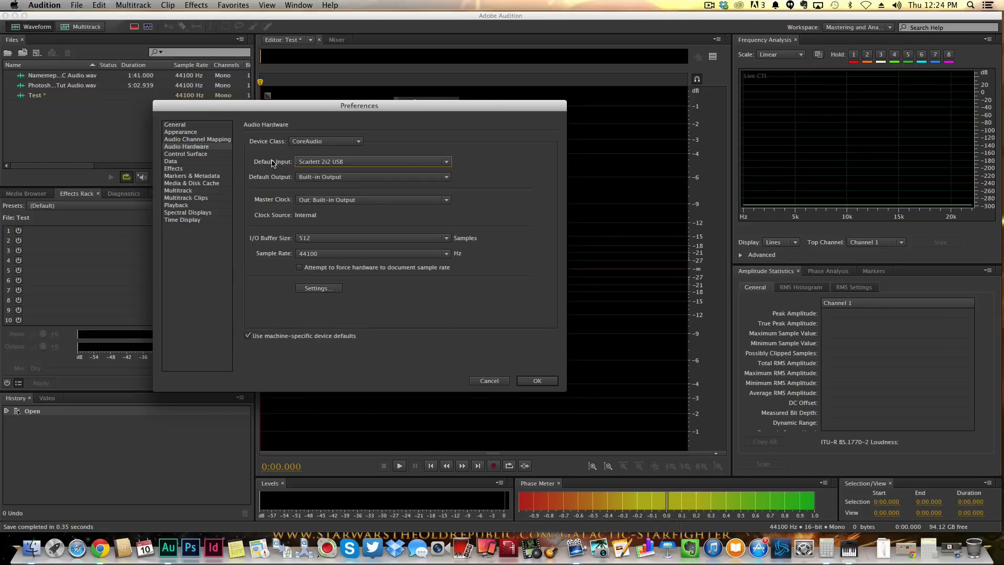
mouse_move(266, 167)
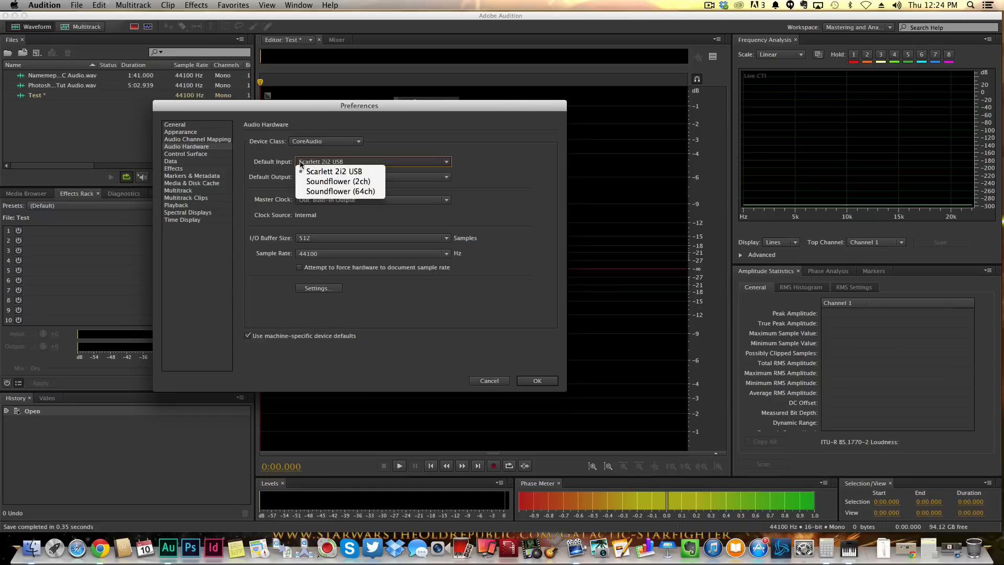
mouse_move(339, 191)
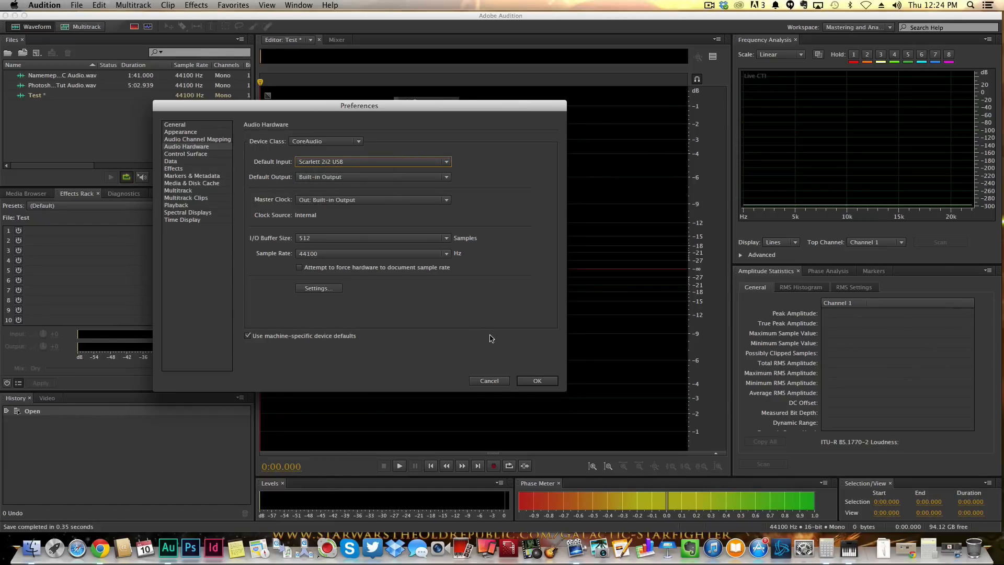
Accept the Audio Hardware settings with Scarlett 2i2 USB input and Built-in Output
left_click(537, 381)
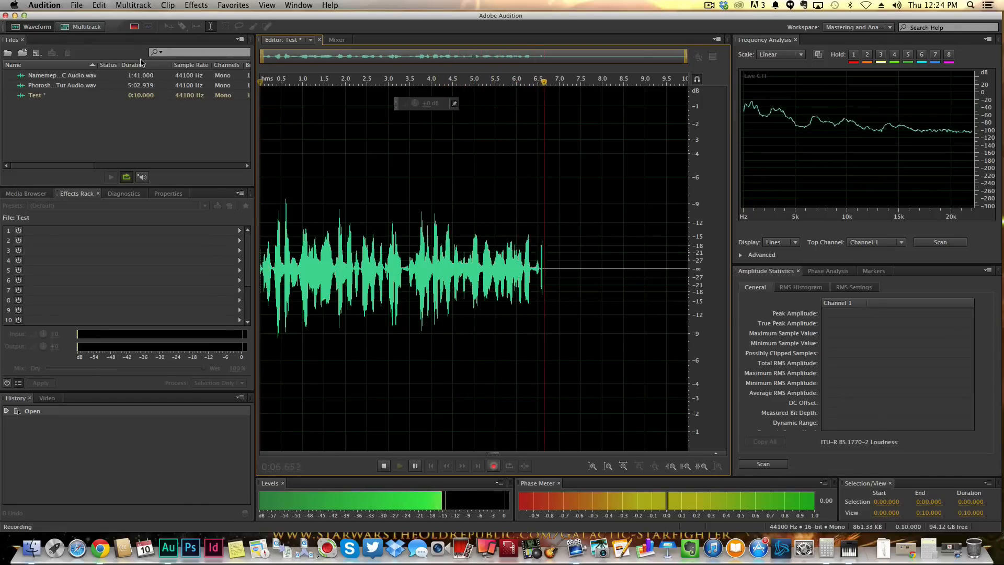
Head back toward Preferences while the Test file keeps recording the microphone
left_click(44, 5)
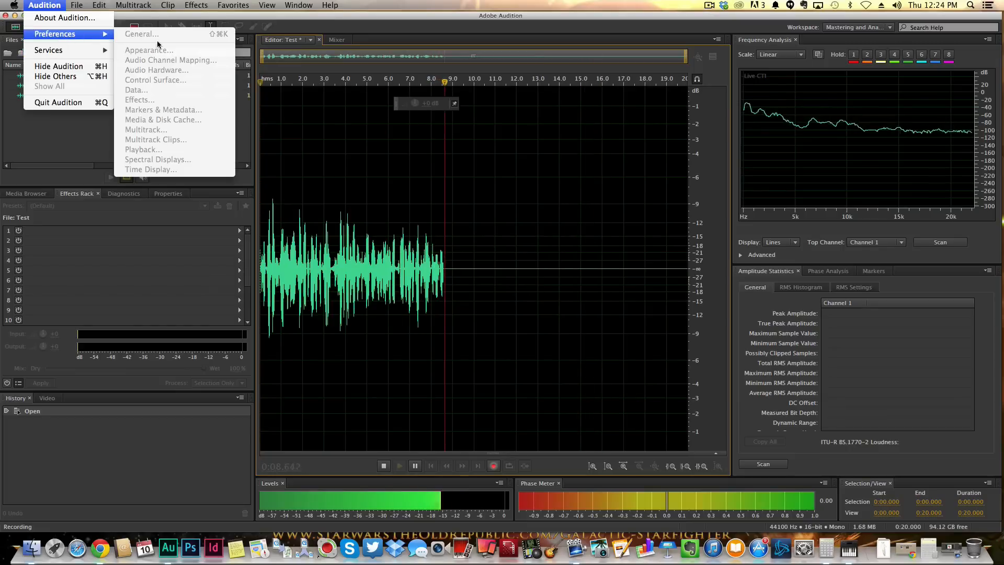